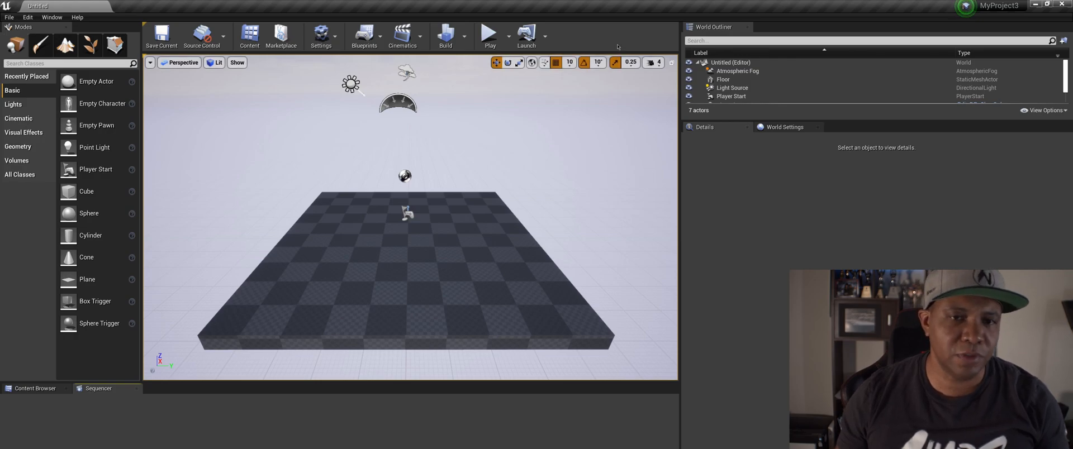
Filter the Plugins list with 'c4d' to show the Datasmith C4D Importer.
{"action": "left_click", "coordinate": [364, 34]}
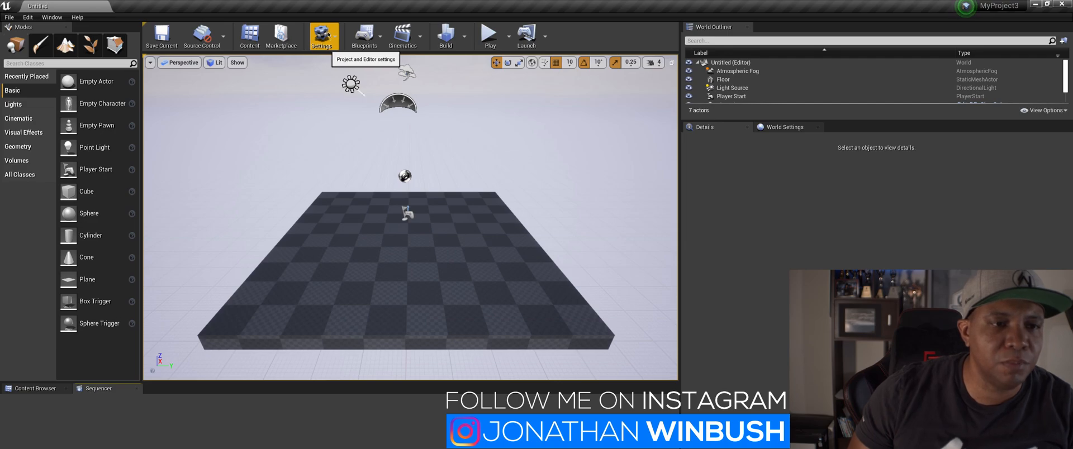
{"action": "left_click", "coordinate": [321, 33]}
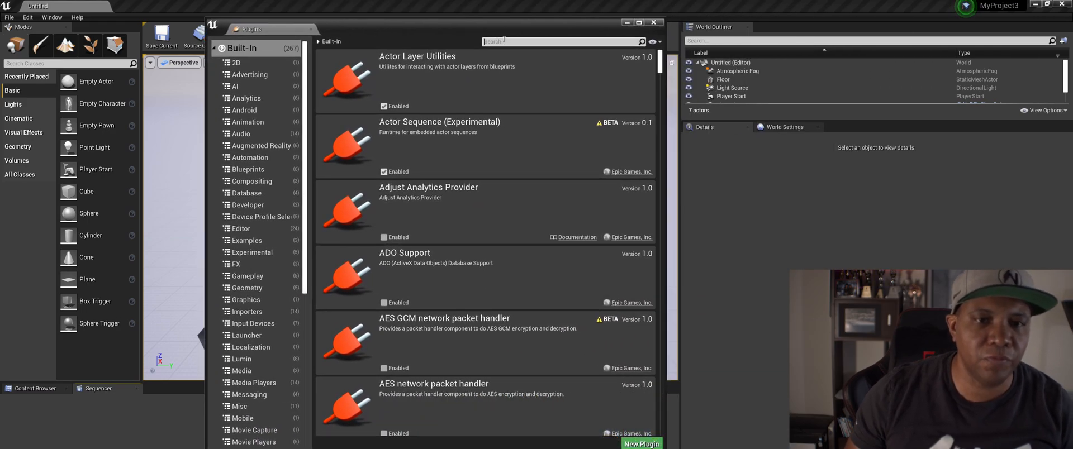
{"action": "type", "text": "c4"}
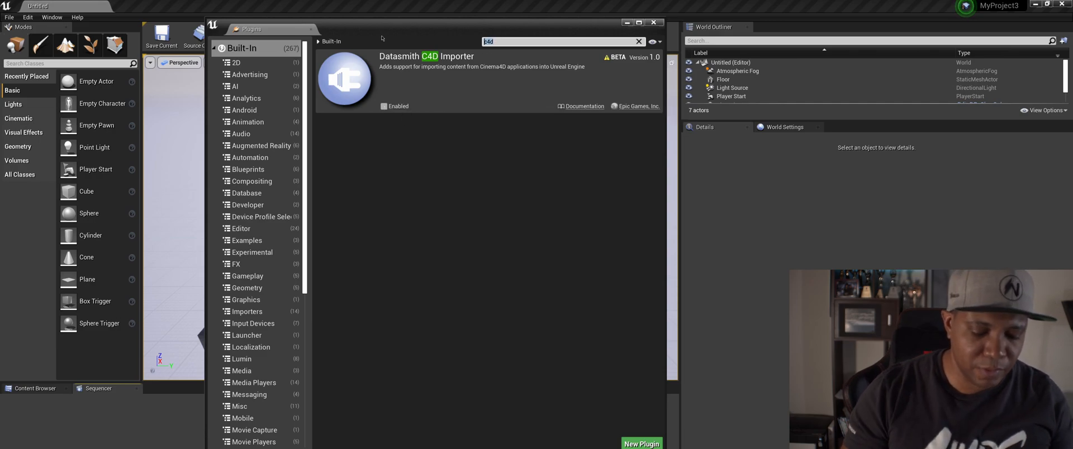
Search 'datasmith' and tick Enabled on the Datasmith C4D Importer plugin.
{"action": "type", "text": "datasmith"}
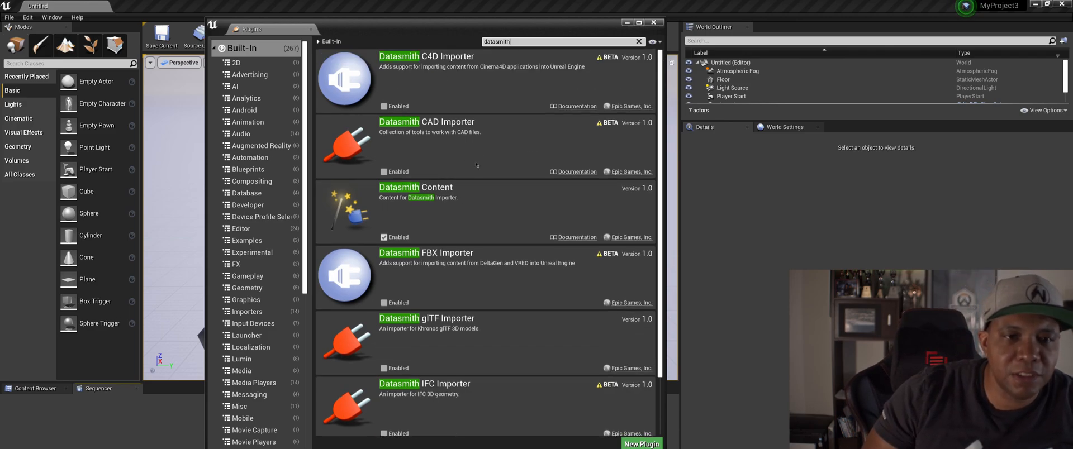
{"action": "scroll", "scroll_direction": "down", "scroll_amount": 3}
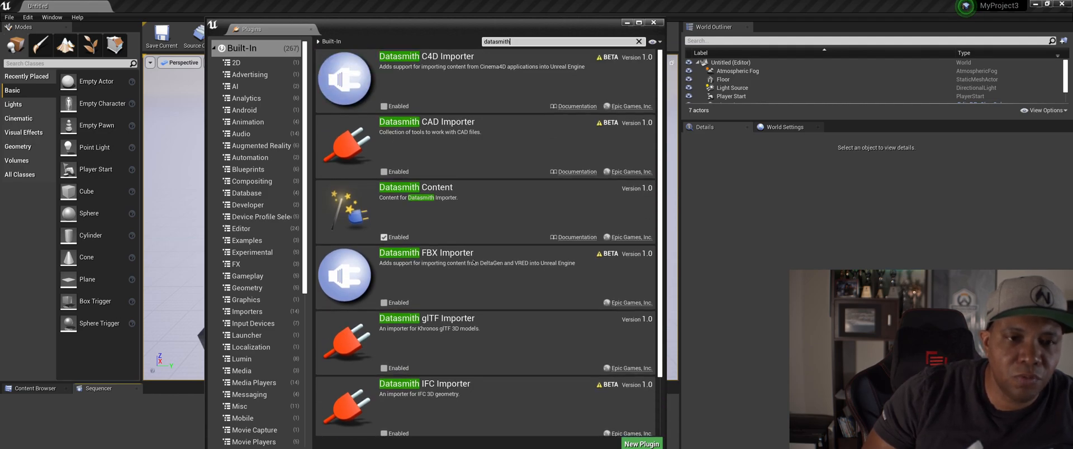
{"action": "left_click", "coordinate": [384, 106]}
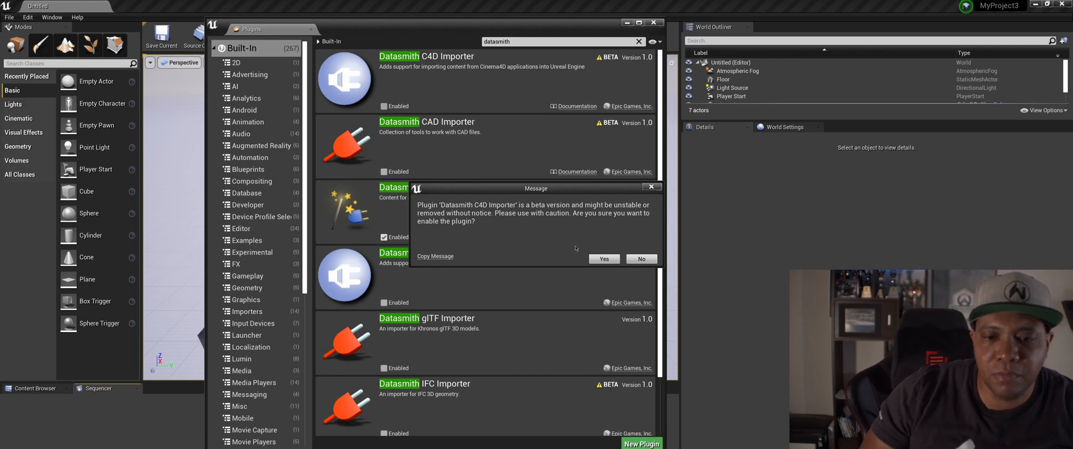
Accept the beta warning to enable the C4D Importer and close the Plugins window.
{"action": "left_click", "coordinate": [603, 258]}
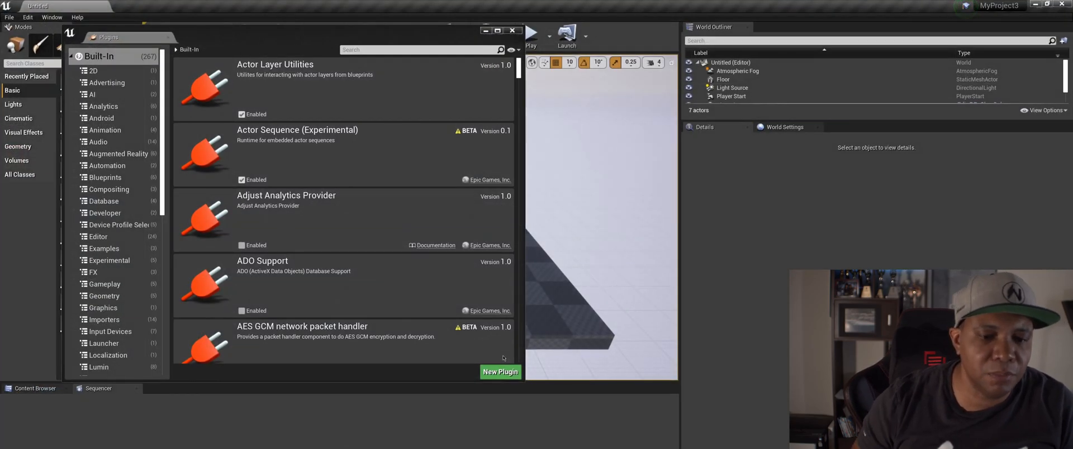
{"action": "left_click", "coordinate": [514, 30]}
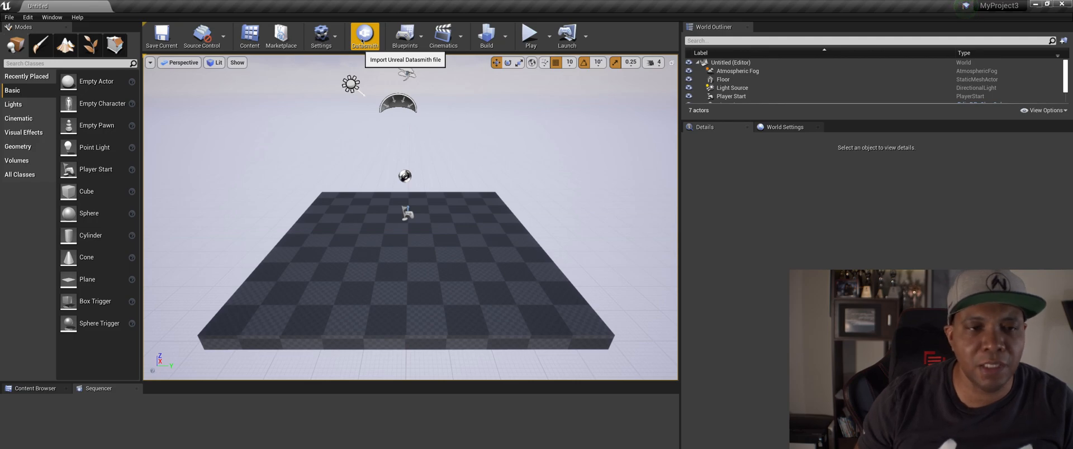
Import Building_04_UE4.c4d from D:\TUTORIALS\...\C4D via Datasmith into the Content folder.
{"action": "left_click", "coordinate": [366, 31]}
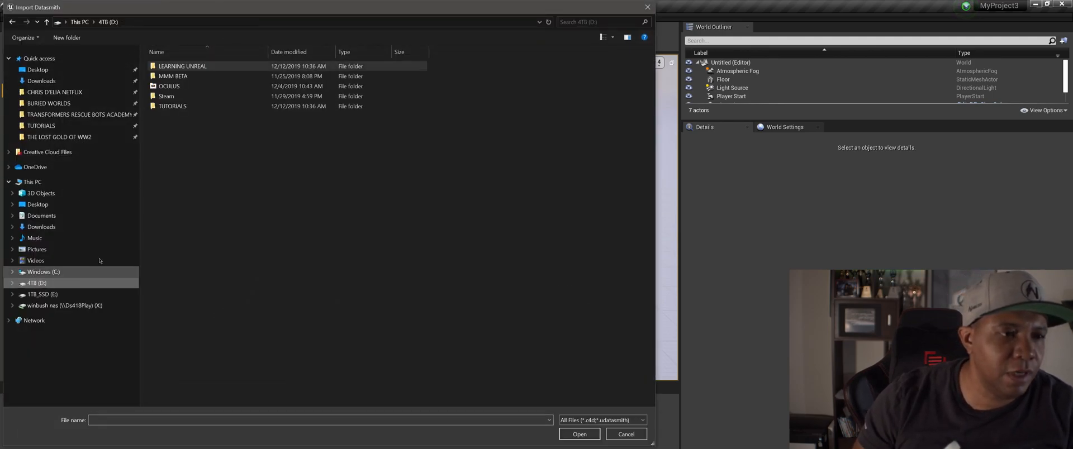
{"action": "left_click", "coordinate": [172, 106]}
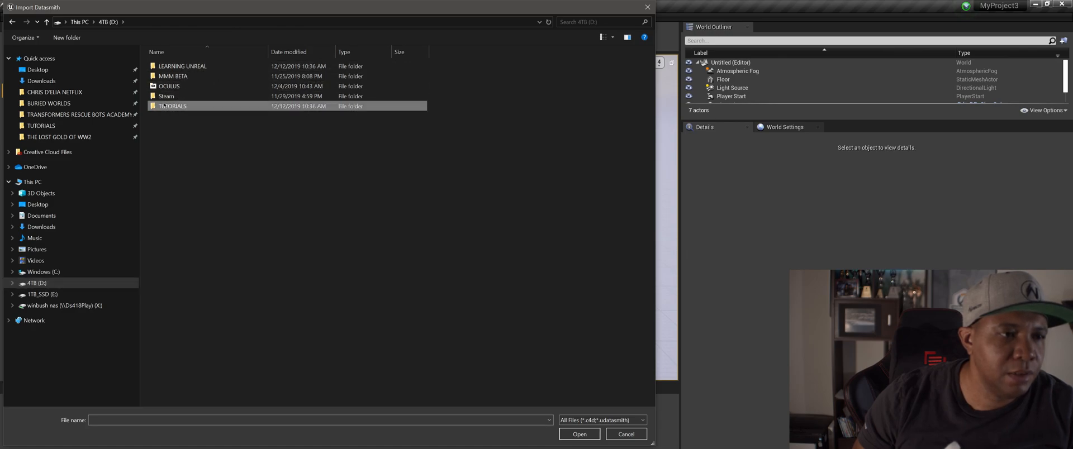
{"action": "double_click", "coordinate": [172, 106]}
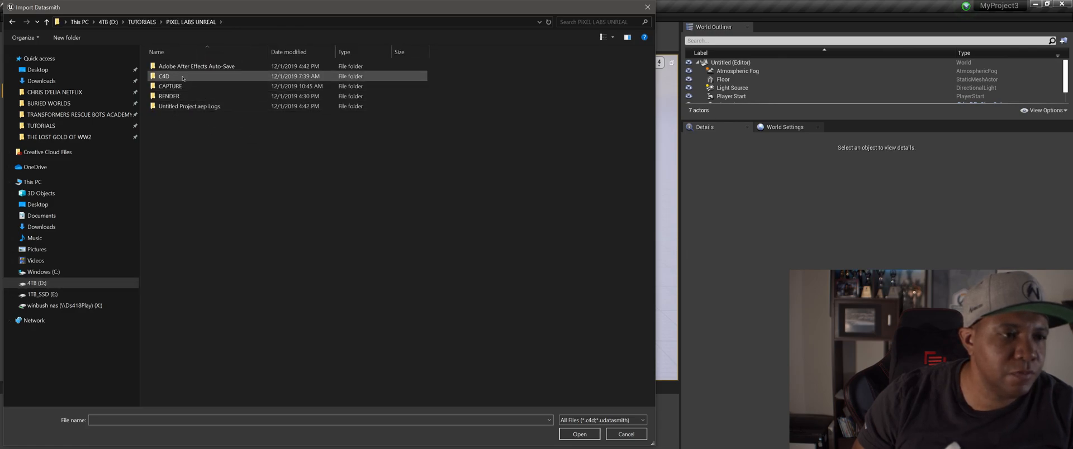
{"action": "double_click", "coordinate": [163, 76]}
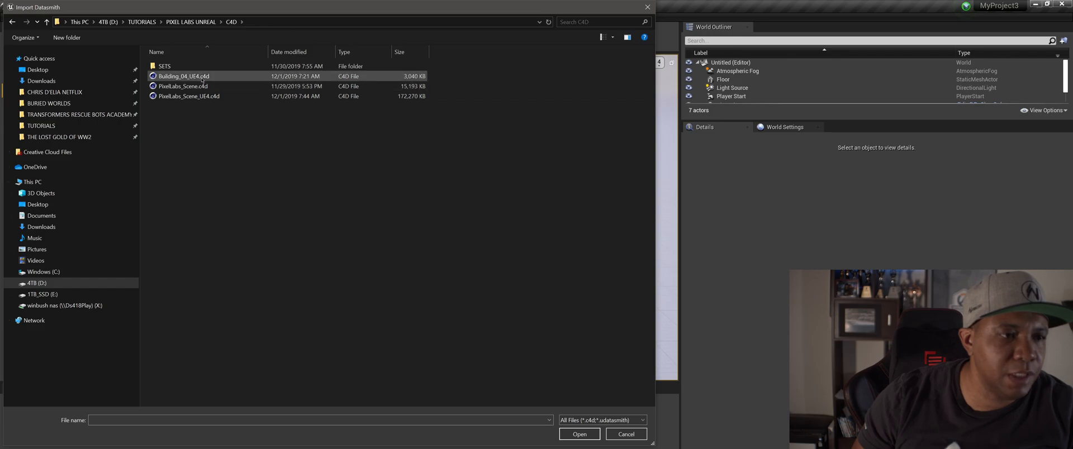
{"action": "left_click", "coordinate": [580, 434]}
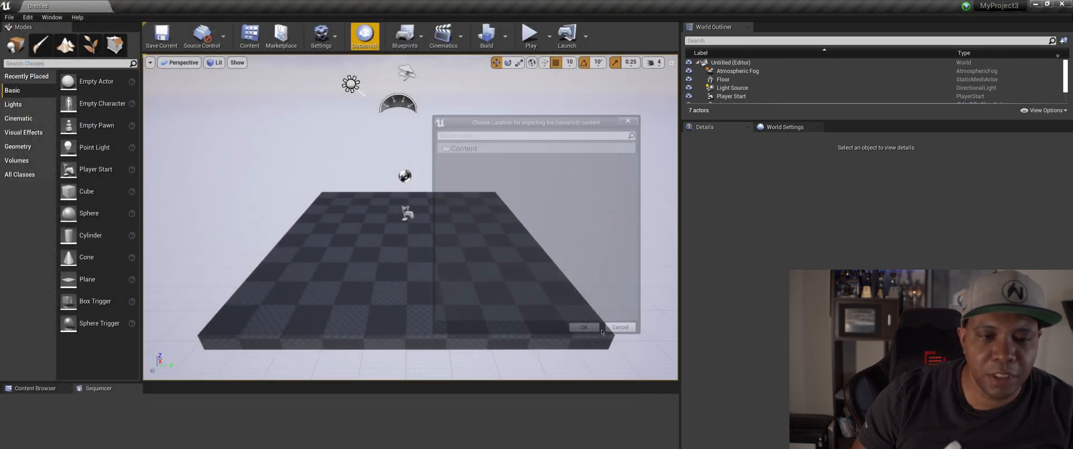
{"action": "left_click", "coordinate": [584, 326]}
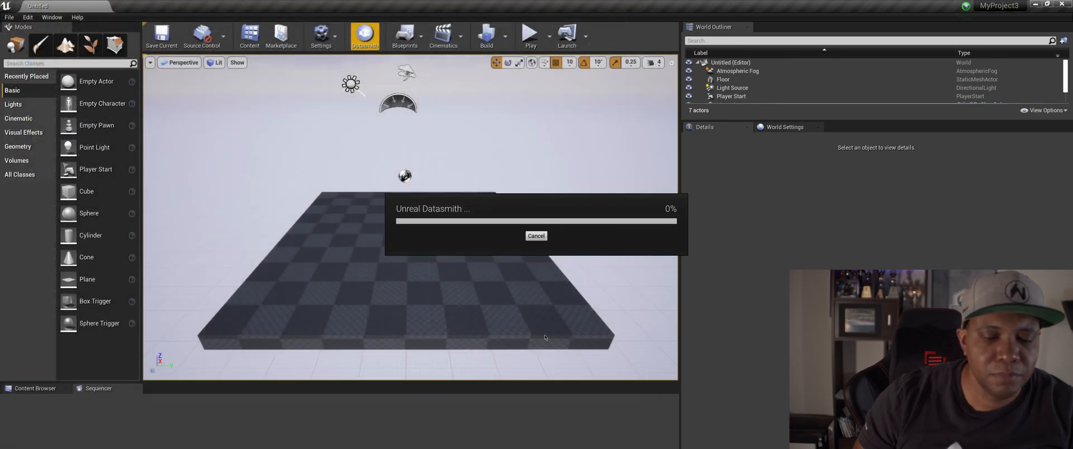